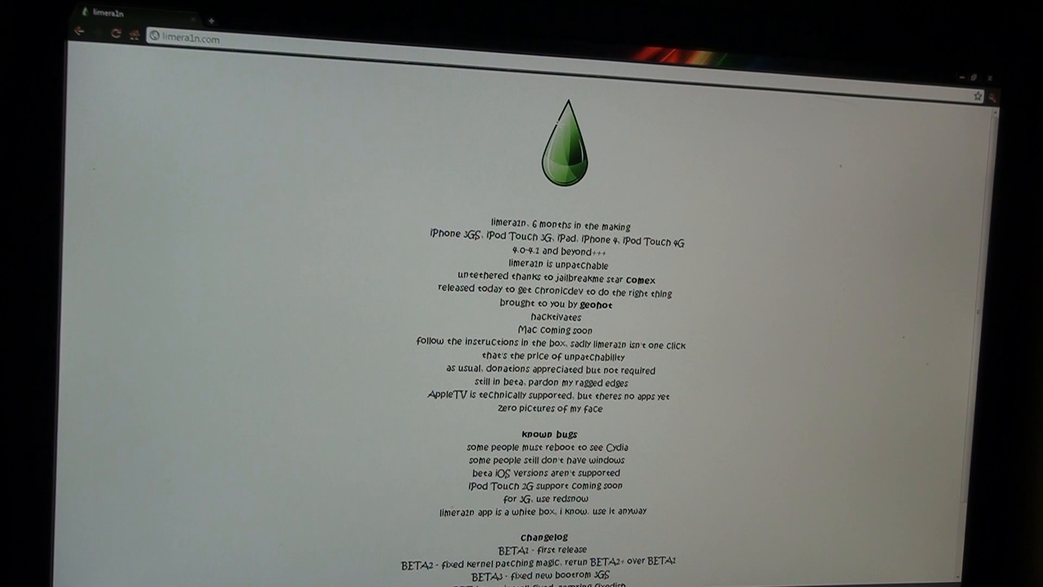
pyautogui.moveTo(95, 407)
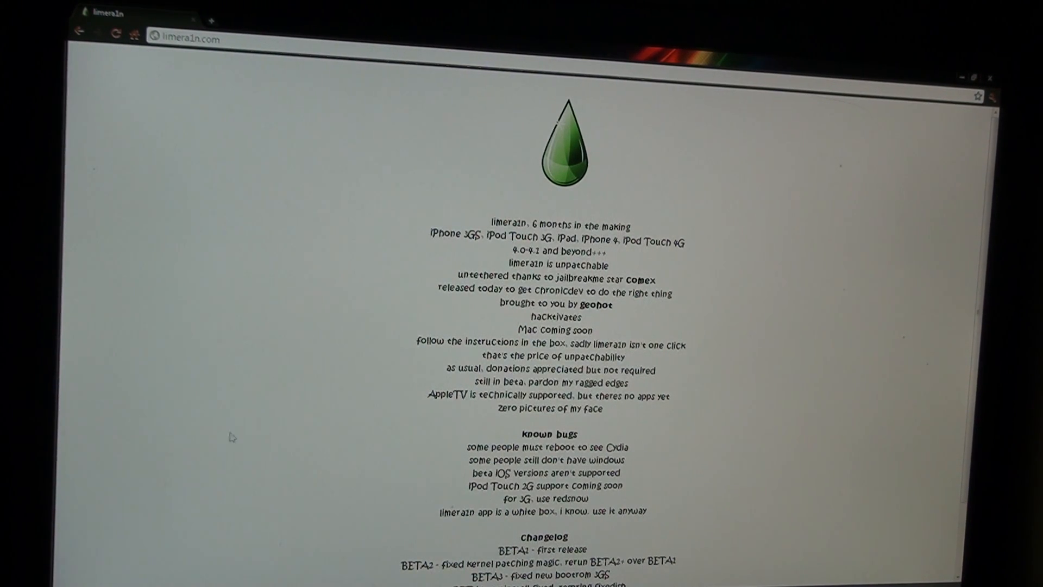
pyautogui.moveTo(786, 173)
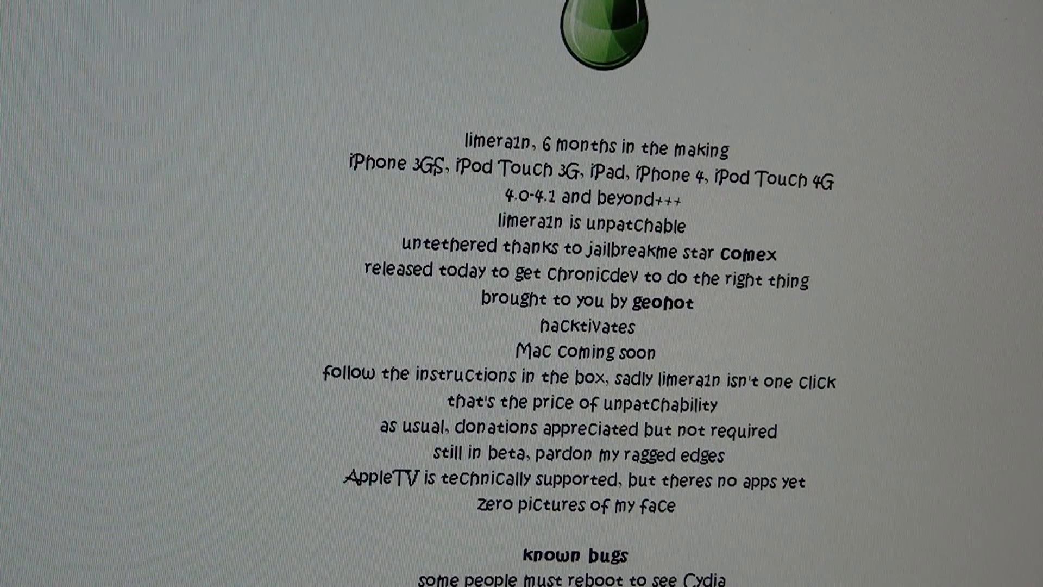
# - Scroll down the limera1n.com page to the download area
pyautogui.scroll(-3)
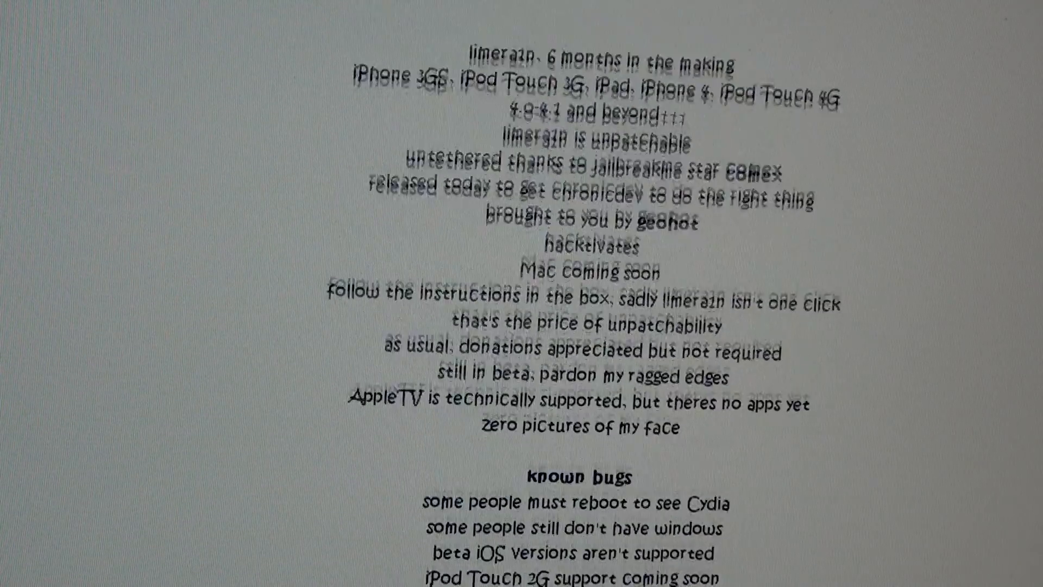
pyautogui.scroll(-3)
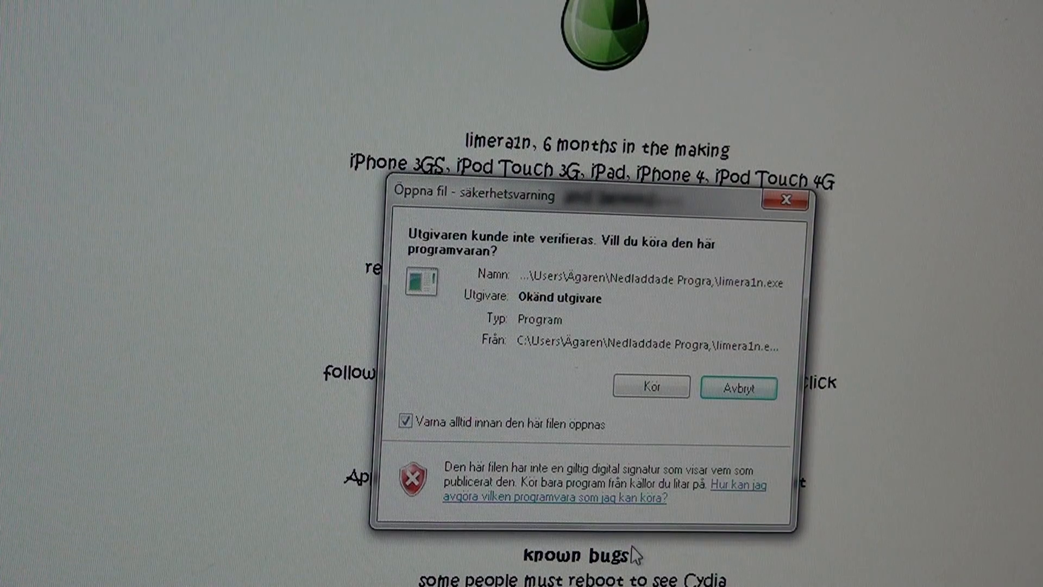
# - Accept the security warning with 'Kör' so limera1n RC1 BETA4 launches
pyautogui.click(650, 386)
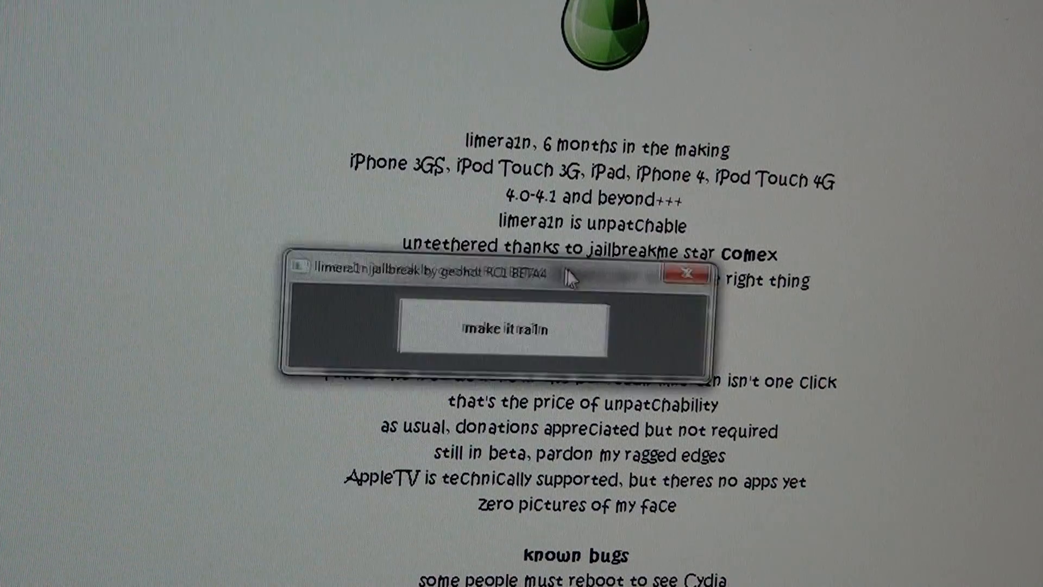